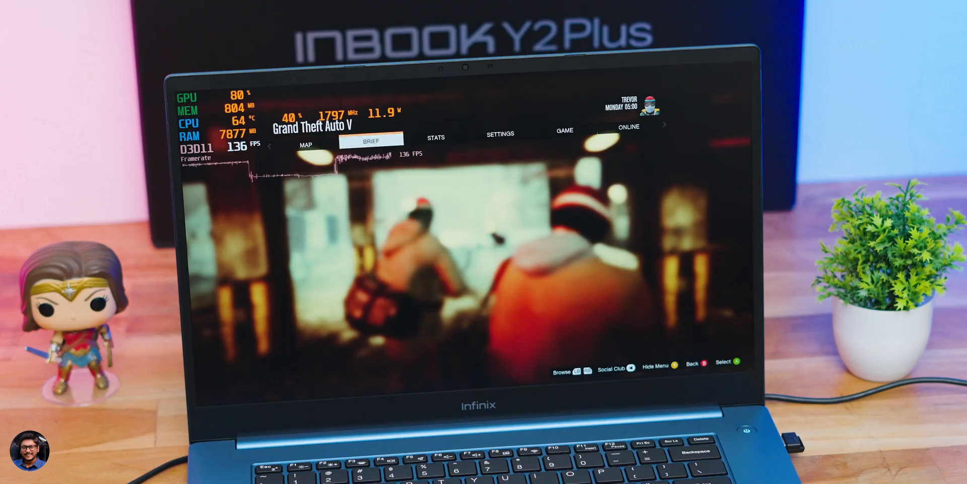
# Open the Graphics settings and scroll to view resolution, anti-aliasing and texture quality.
pyautogui.click(500, 134)
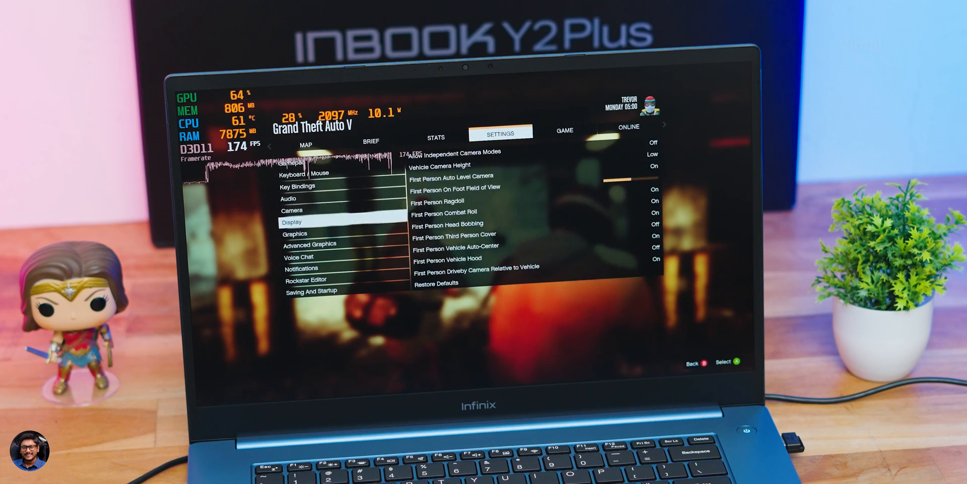
pyautogui.click(295, 233)
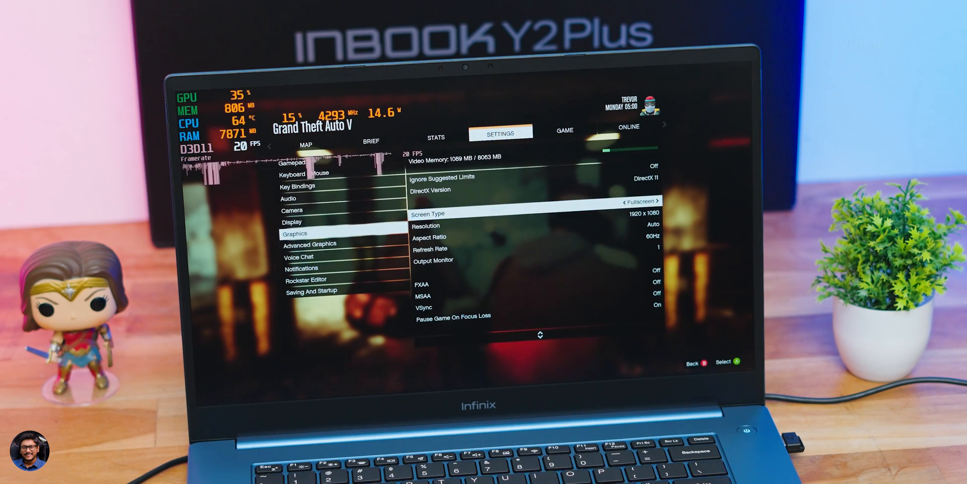
pyautogui.scroll(-3)
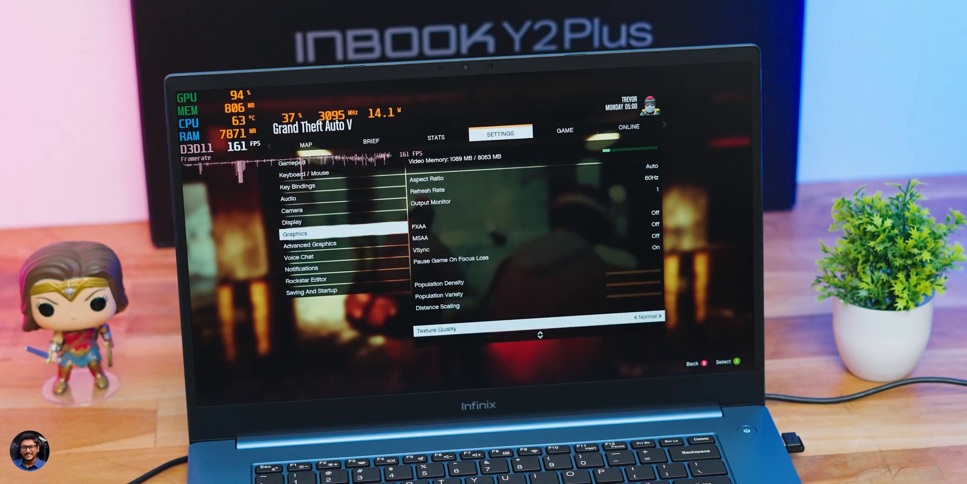